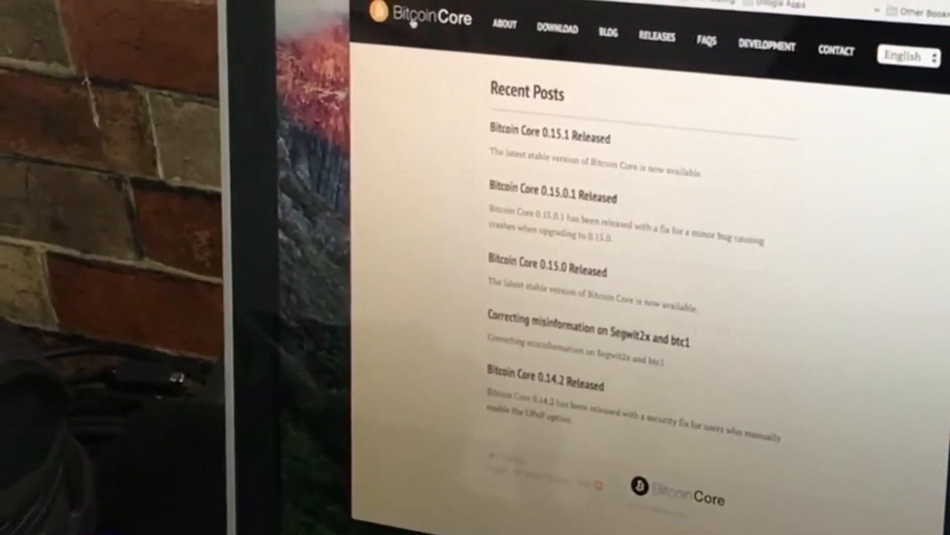
- Go to the Bitcoin Core download page showing latest version 0.15.1
left_click(555, 29)
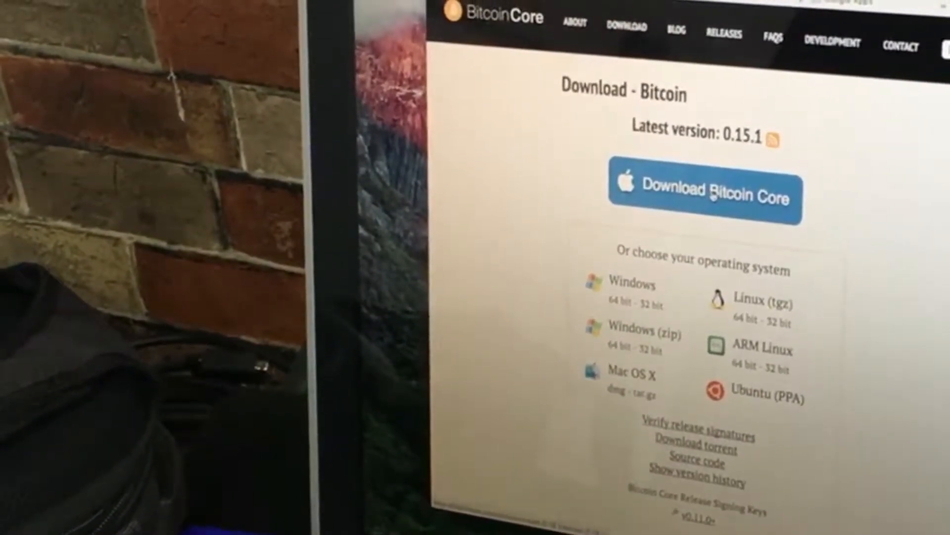
- Start downloading the Bitcoin Core 0.15.1 Mac release from the download page
left_click(704, 197)
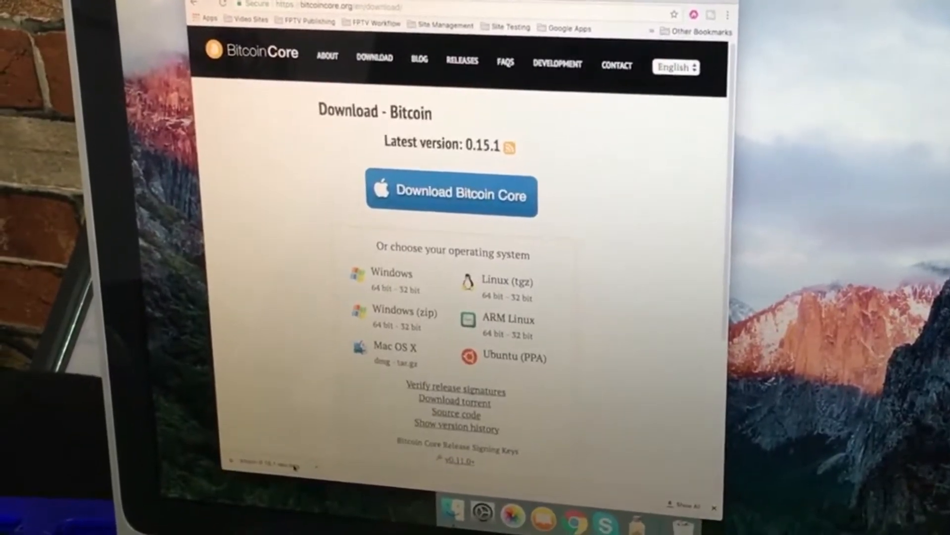
- Mount the downloaded disk image and launch Bitcoin-Qt from Applications, agreeing to the internet-app warning
left_click(452, 194)
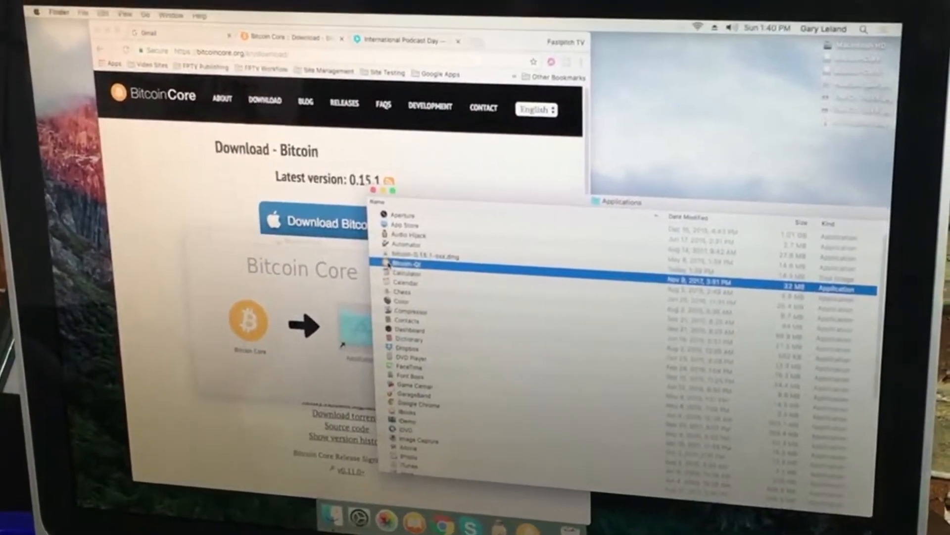
double_click(406, 264)
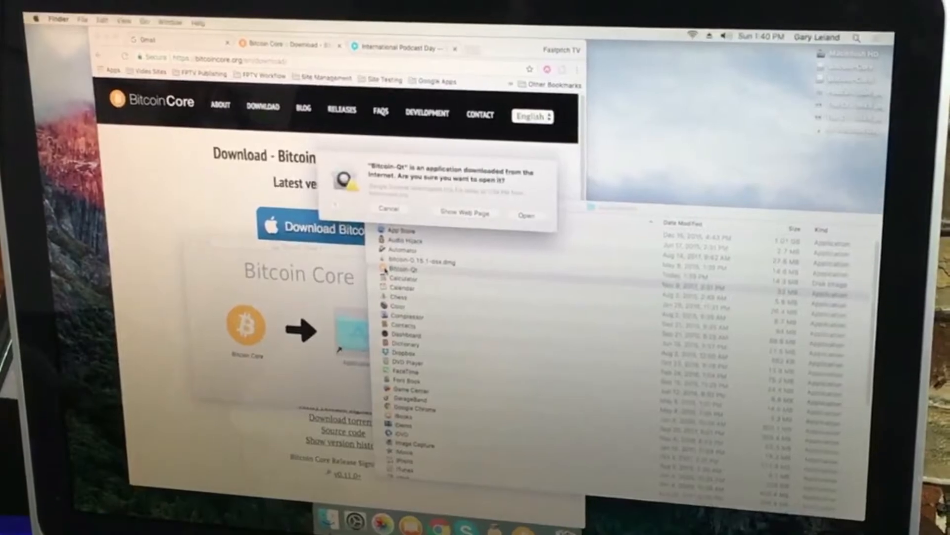
left_click(526, 201)
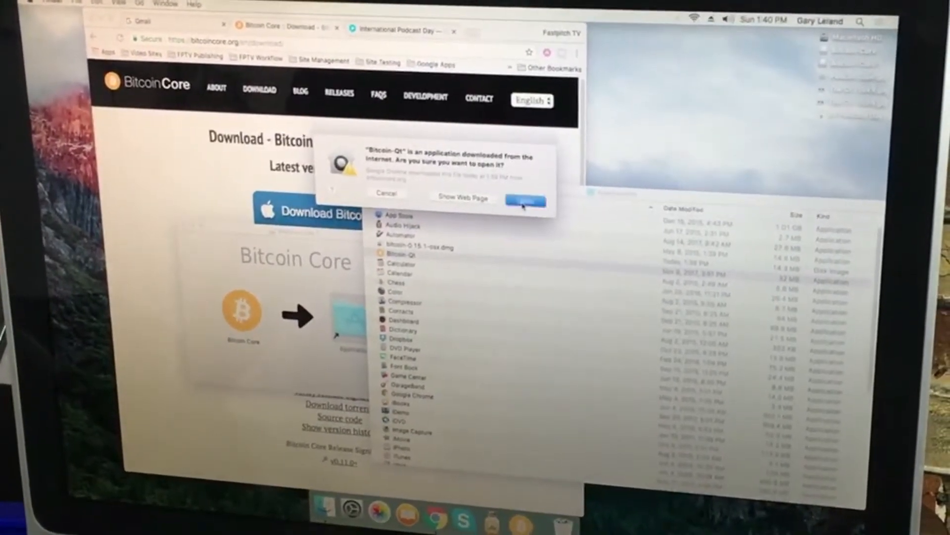
- Confirm opening Bitcoin-Qt and accept the default data directory in the Welcome dialog
left_click(525, 201)
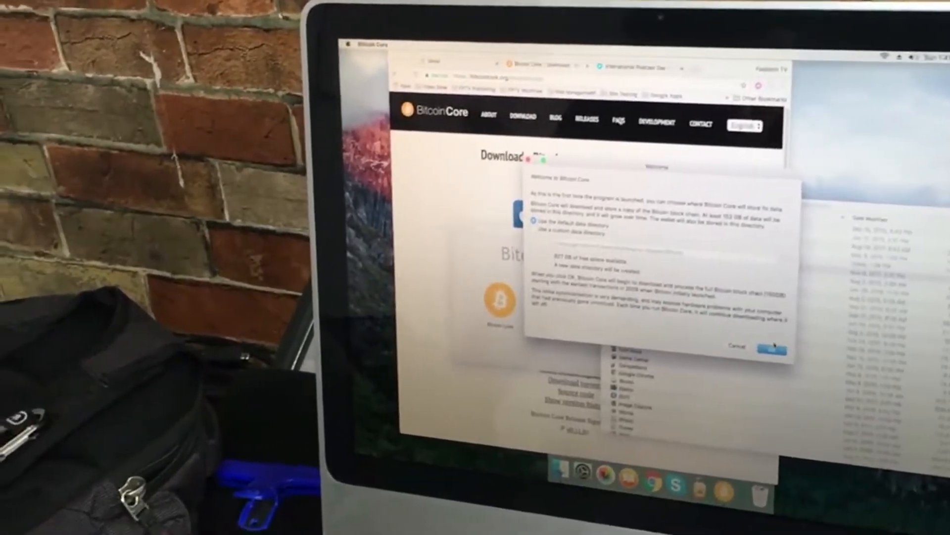
left_click(773, 348)
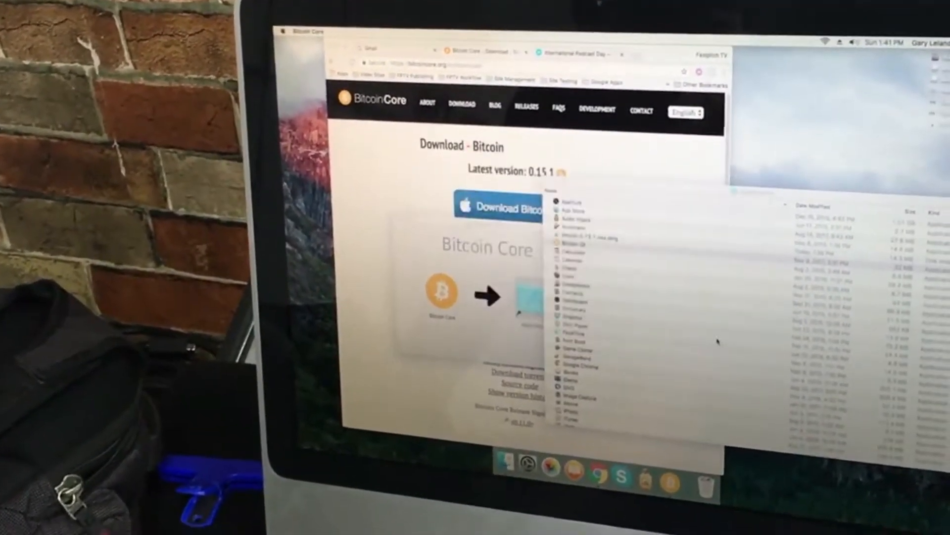